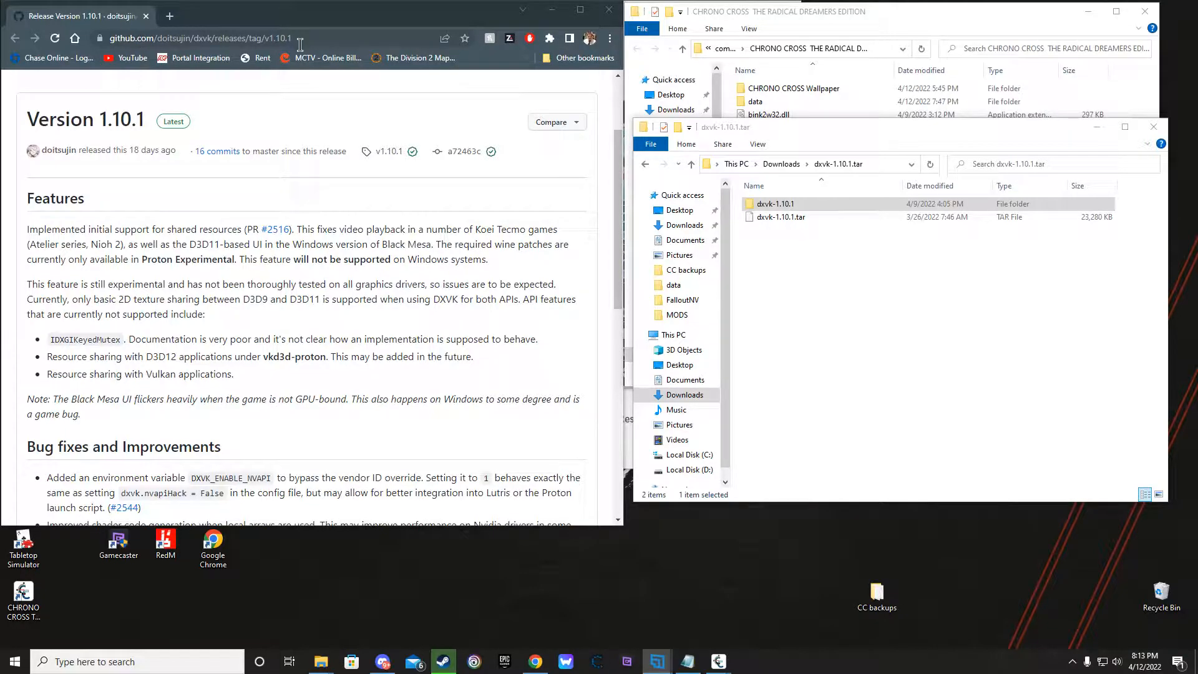
Step: Scroll the DXVK 1.10.1 release page down to the Assets list with dxvk-1.10.1.tar.gz
scroll(down, 3)
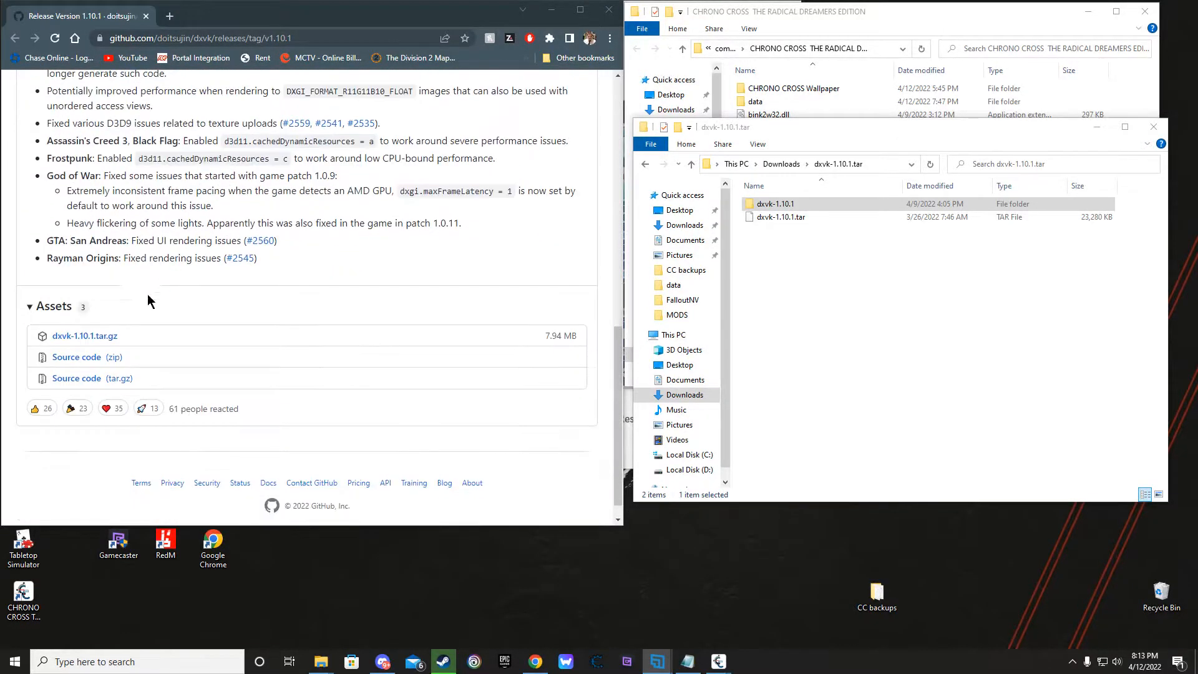
mouse_move(83, 335)
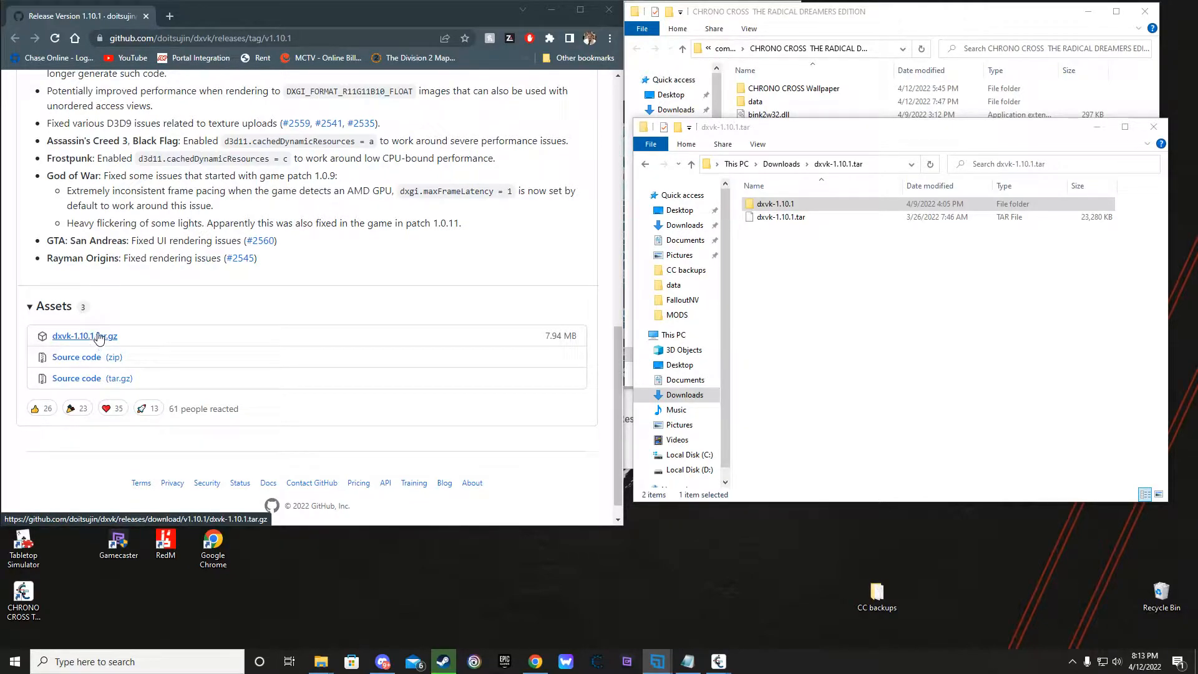
mouse_move(878, 297)
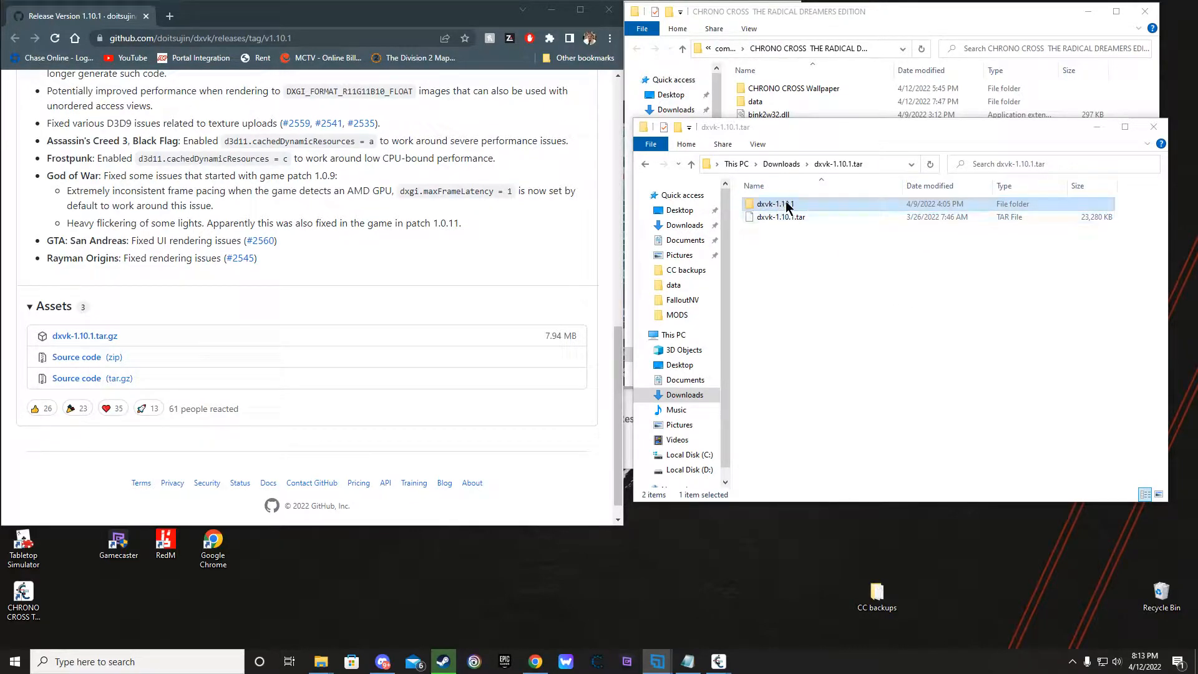
Step: Confirm x32 d3d11.dll and dxgi.dll from dxvk-1.10.1 sit in the game folder, then close the x32 window
double_click(774, 204)
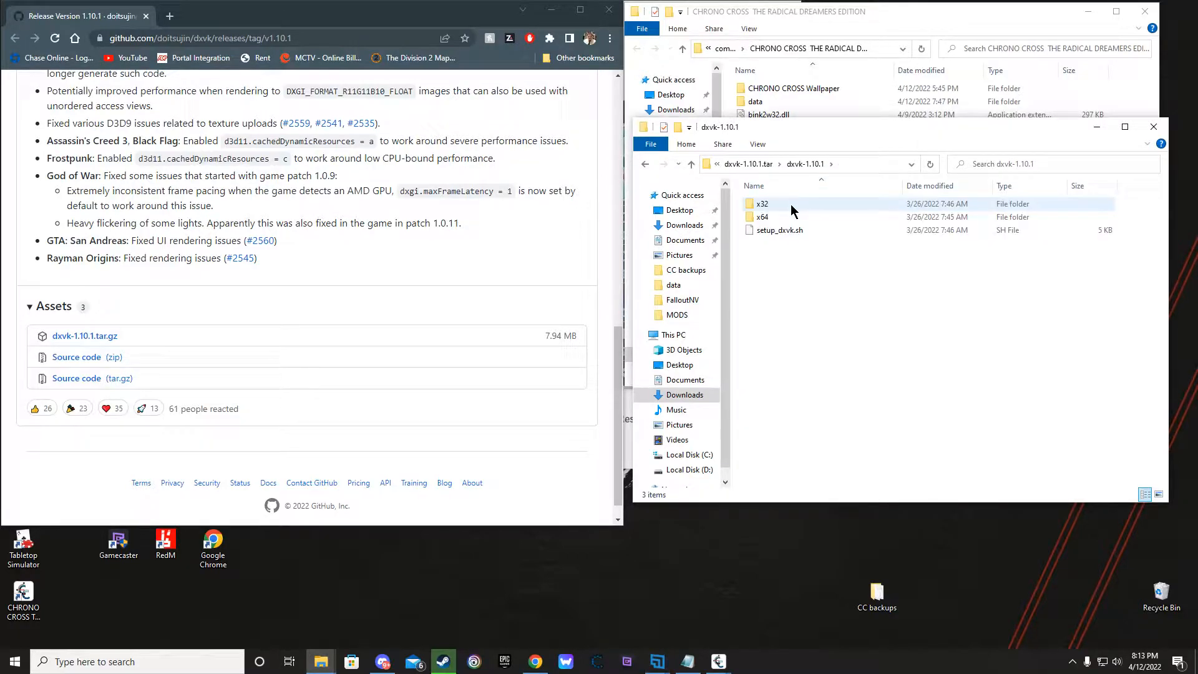
double_click(761, 203)
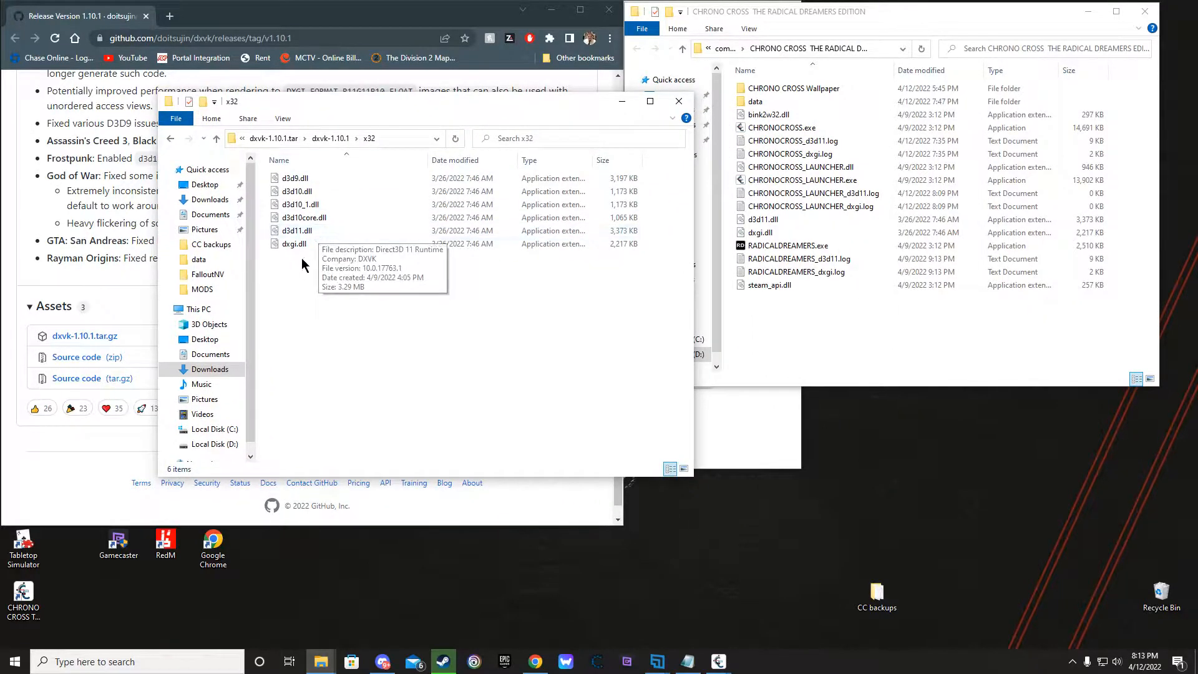
click(295, 230)
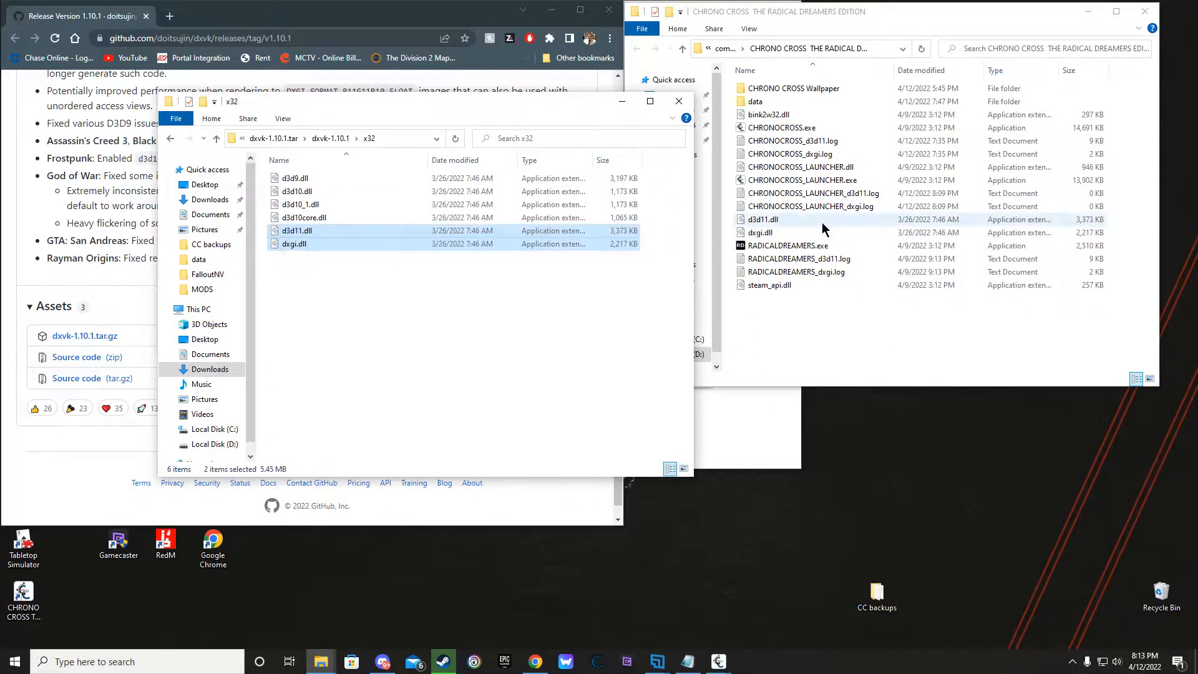
click(760, 232)
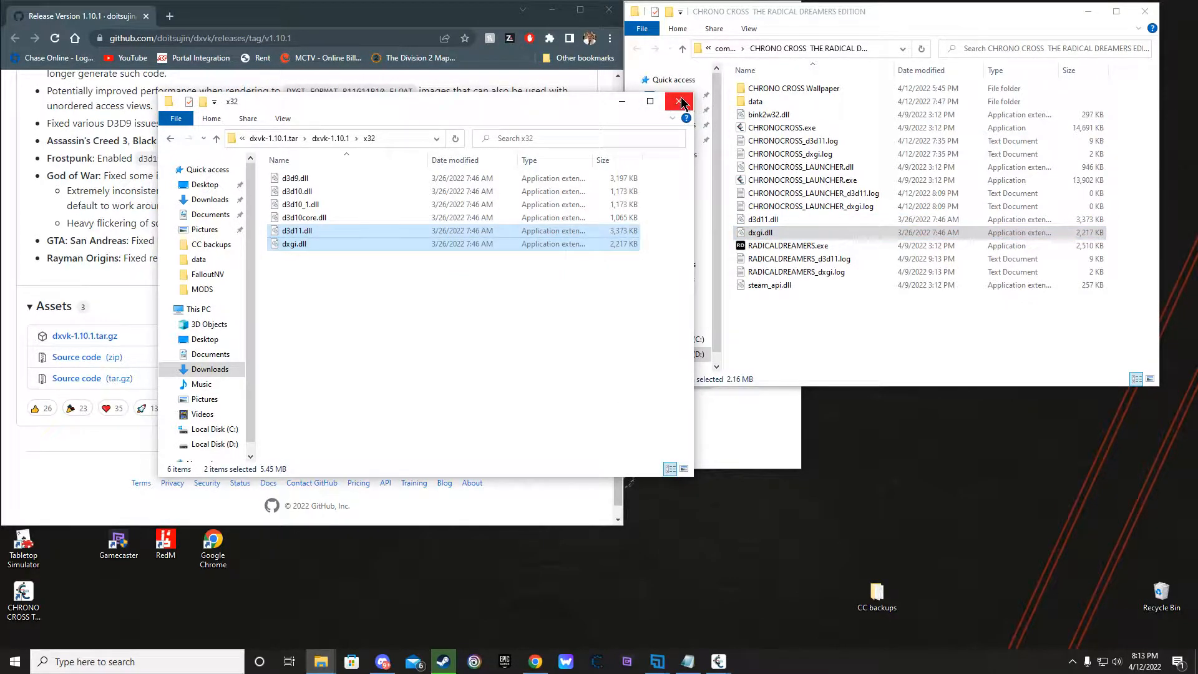
click(676, 101)
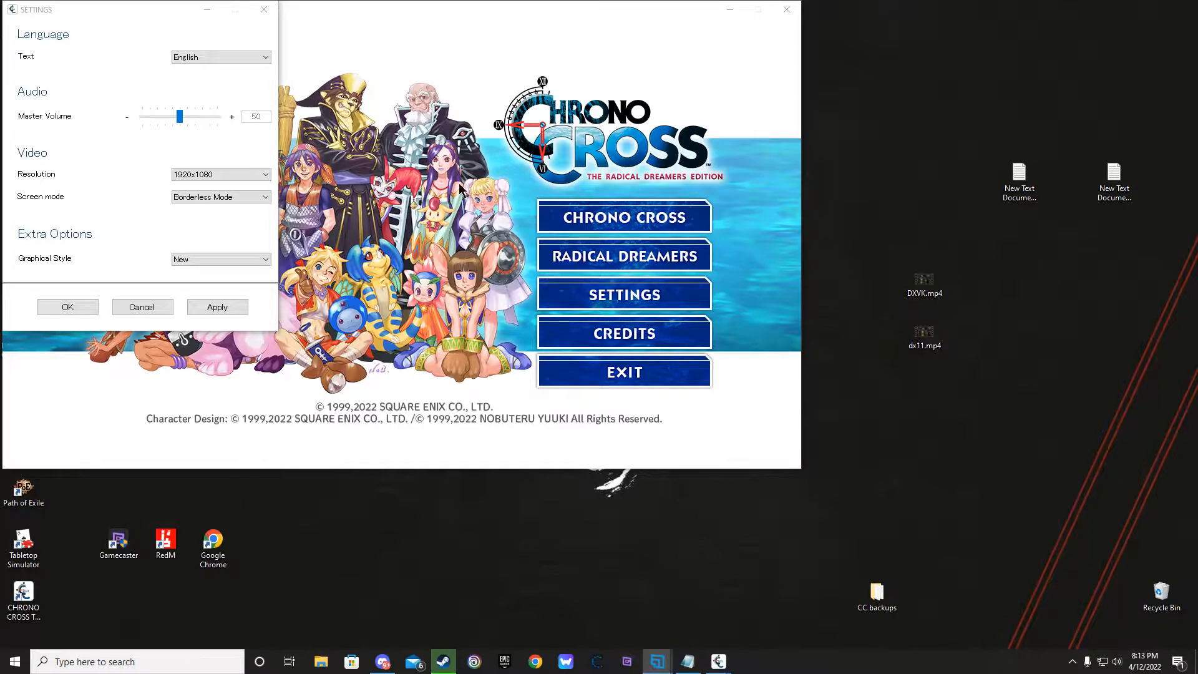
mouse_move(511, 152)
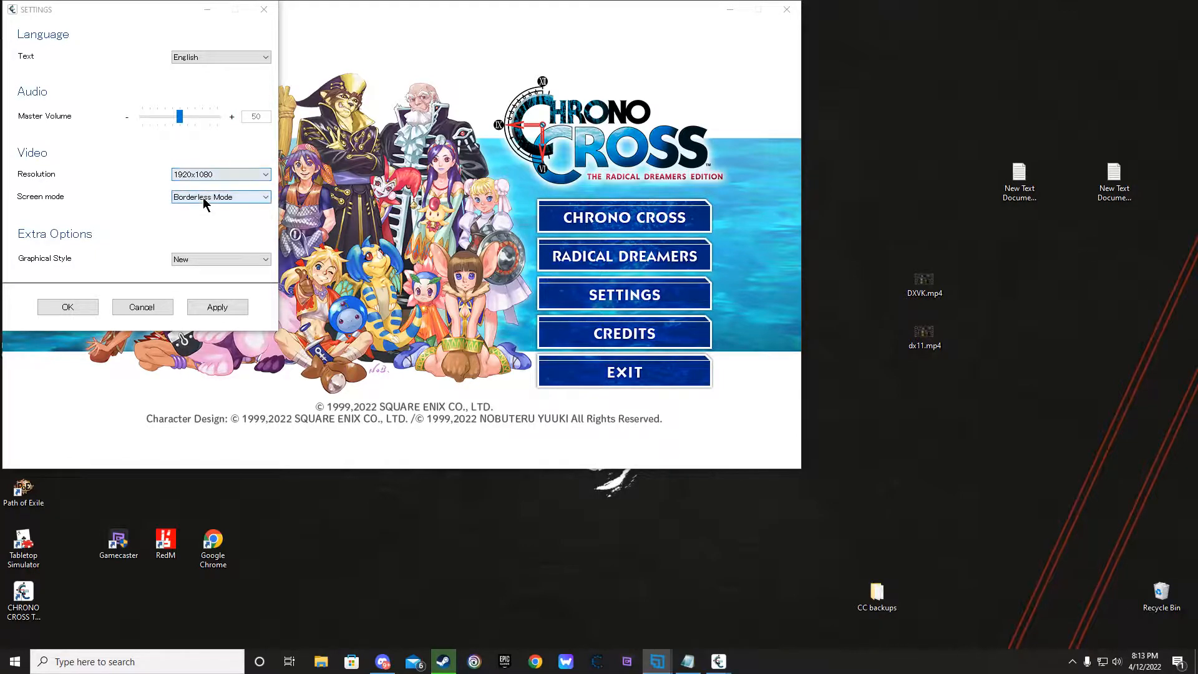
mouse_move(162, 306)
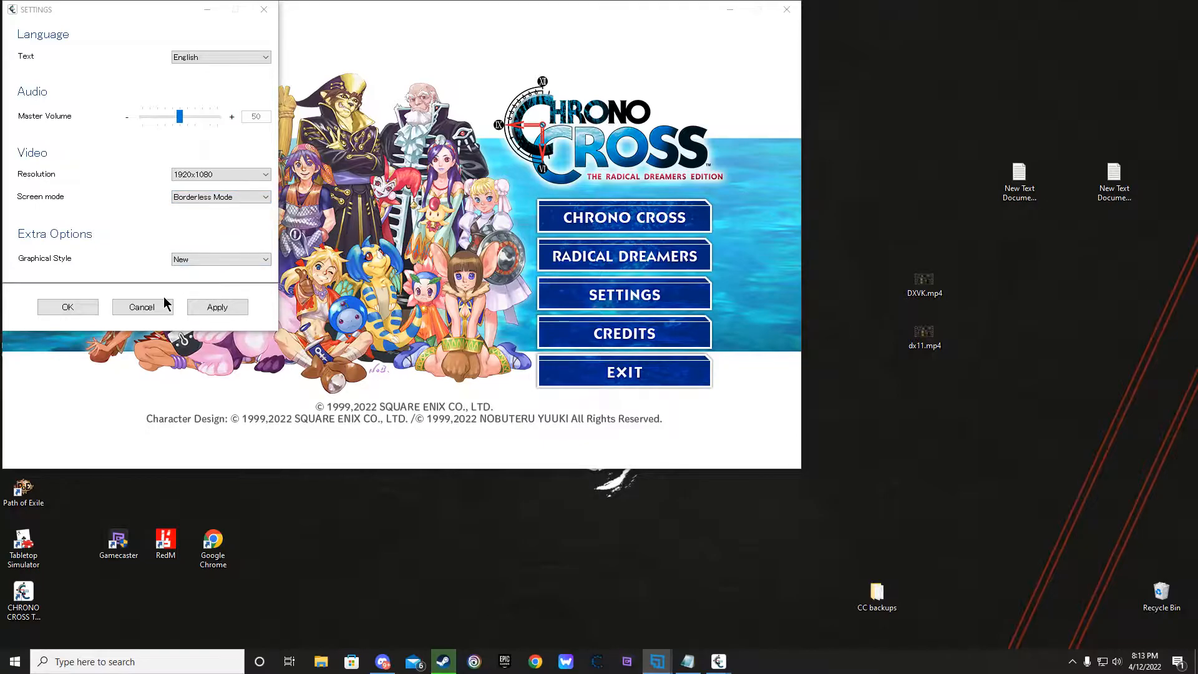
Step: Cancel out of the launcher settings, leaving 1920x1080 and Borderless Mode as they are
click(141, 307)
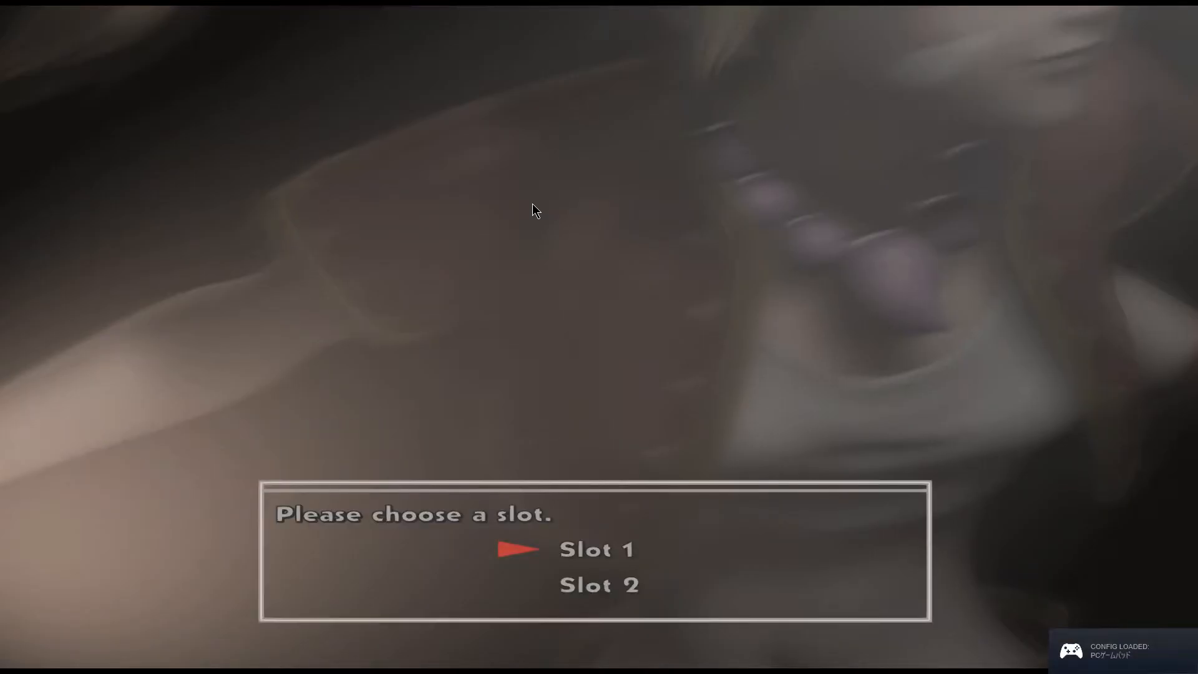
Step: Load the chosen save slot to enter the game
click(598, 549)
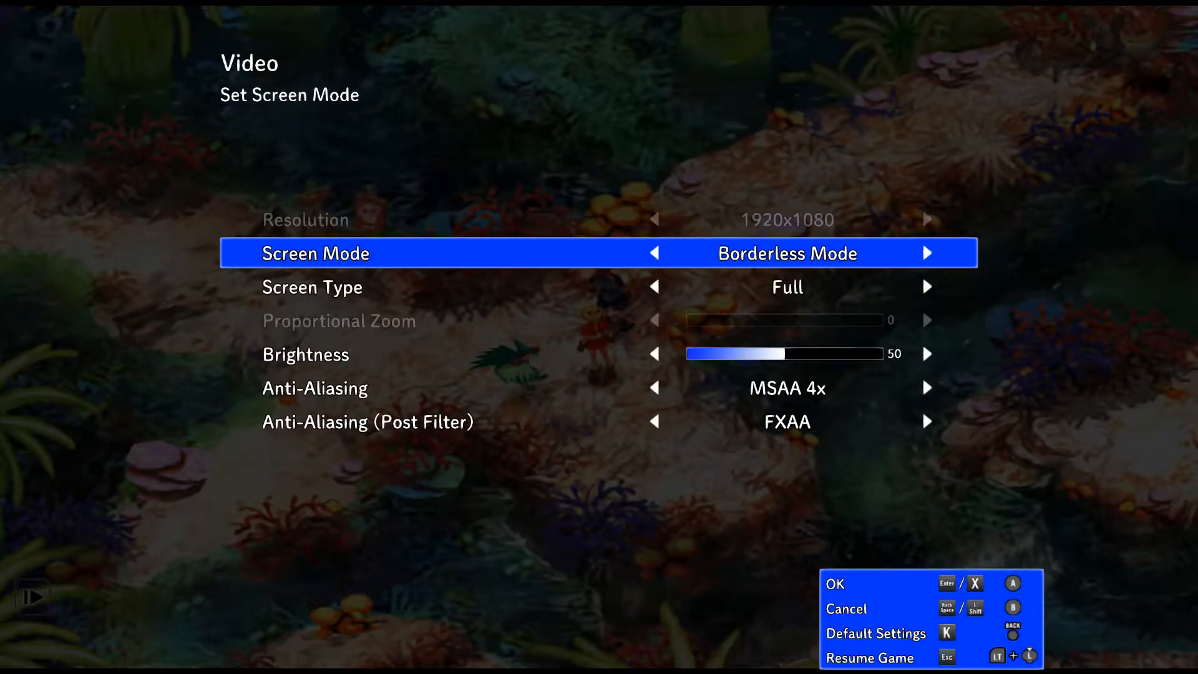
Step: Move to Anti-Aliasing and try MSAA 8x, then revert to MSAA 4x
key(down)
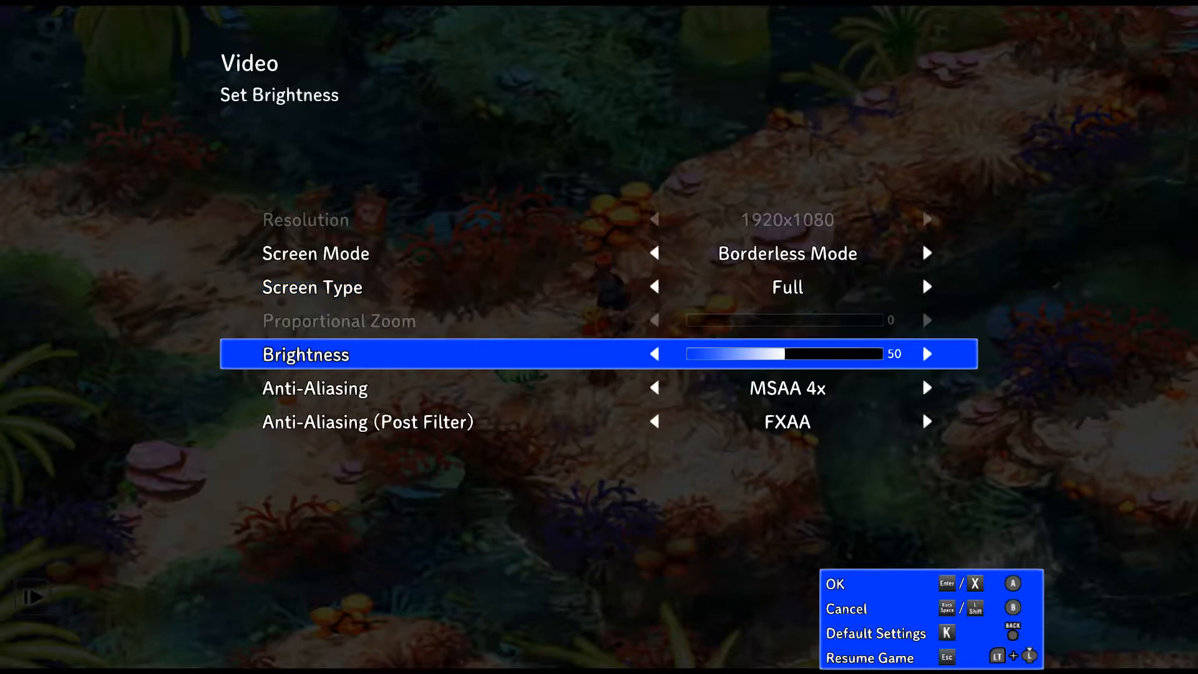
key(down)
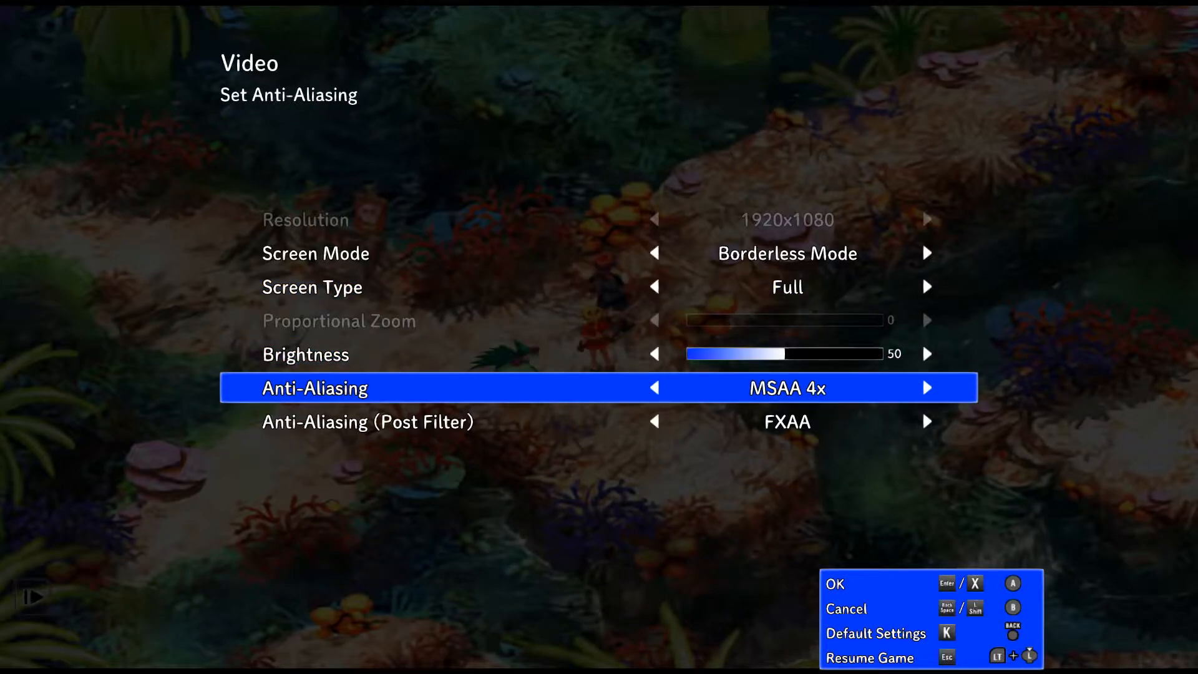
click(928, 388)
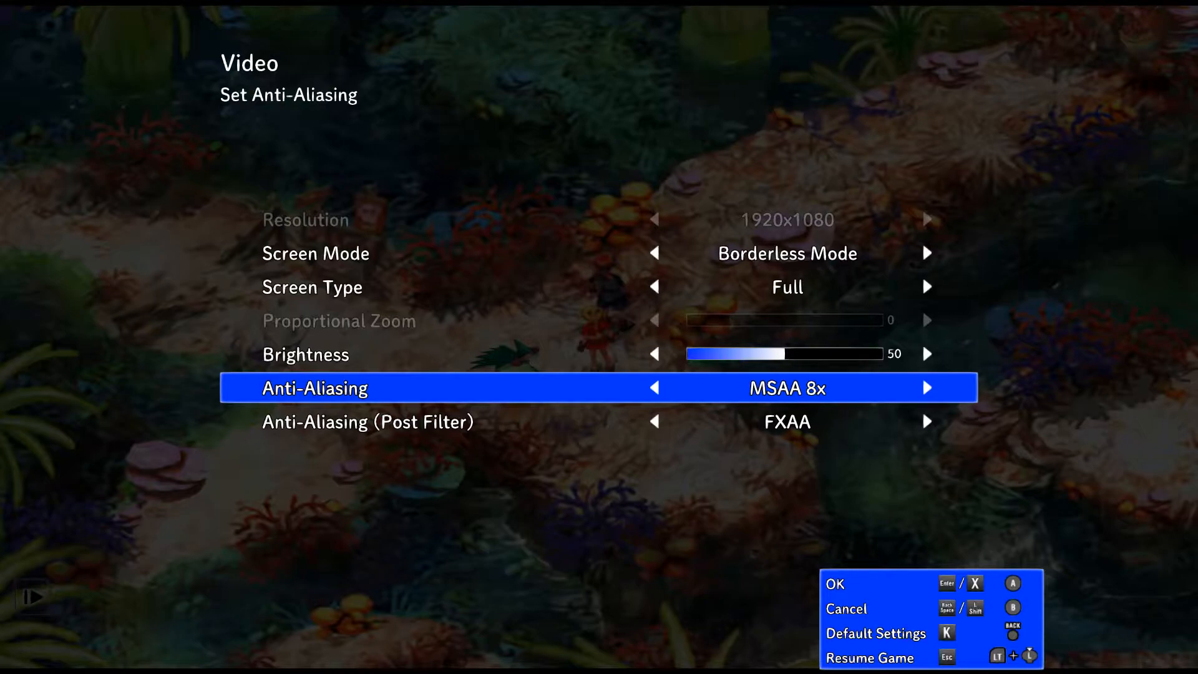
click(655, 388)
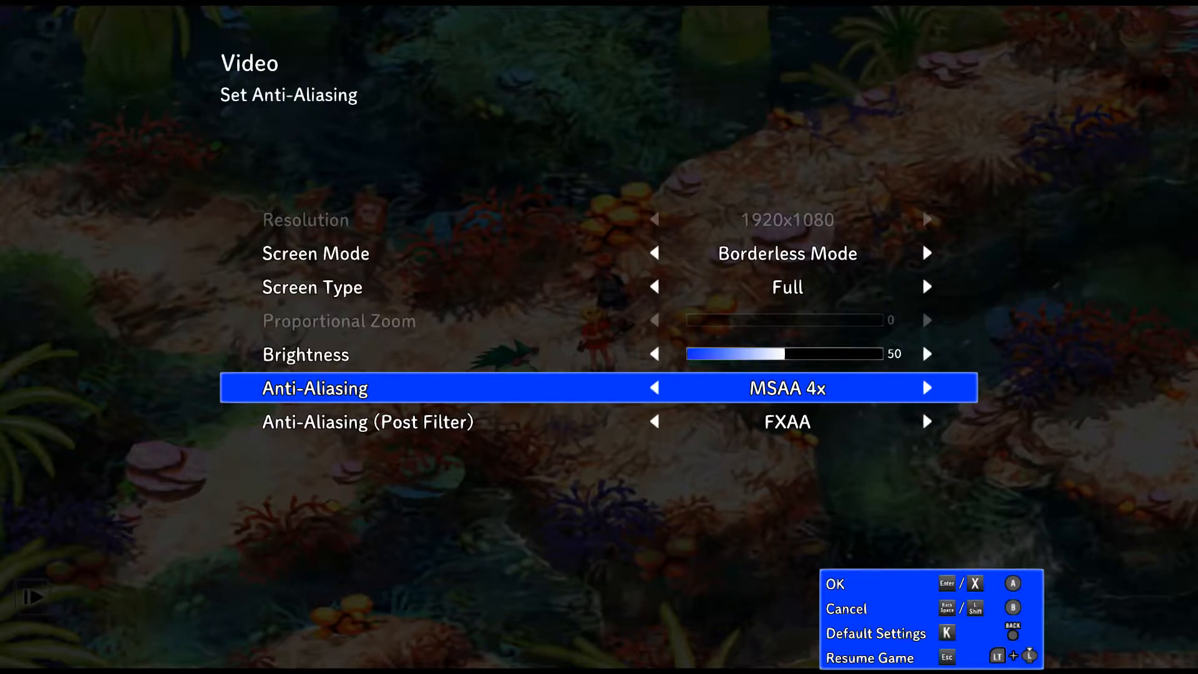
Step: Return to the video settings and set Anti-Aliasing to MSAA 8x
key(down)
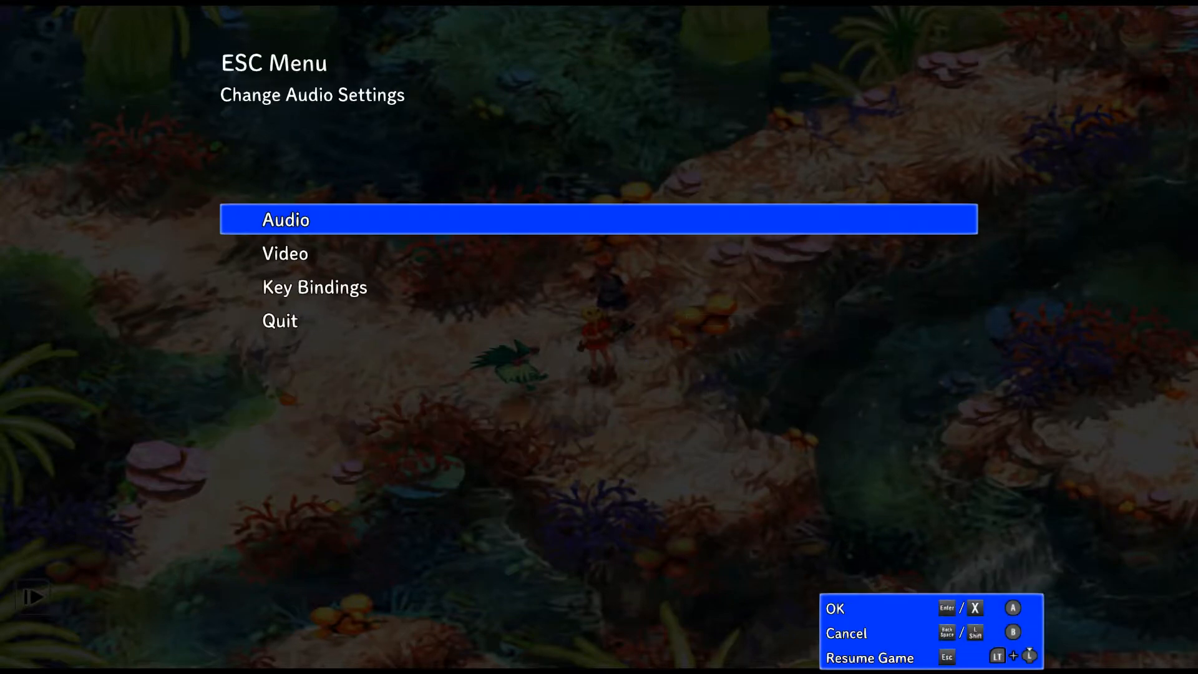
key(Escape)
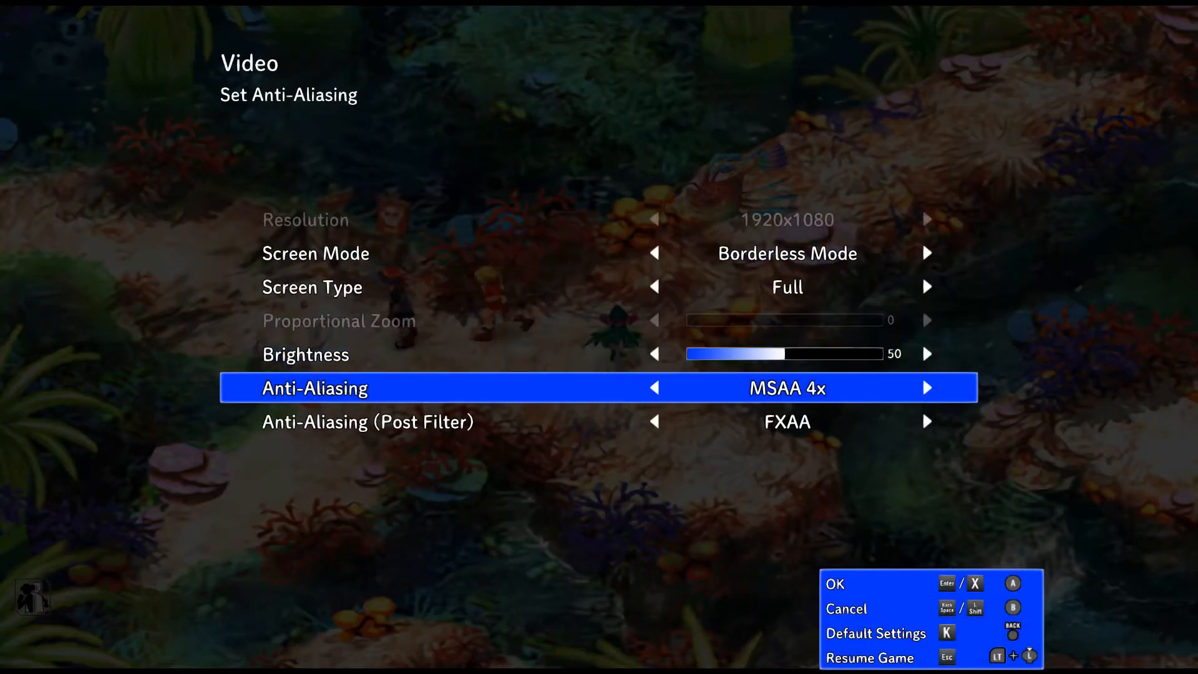
click(927, 388)
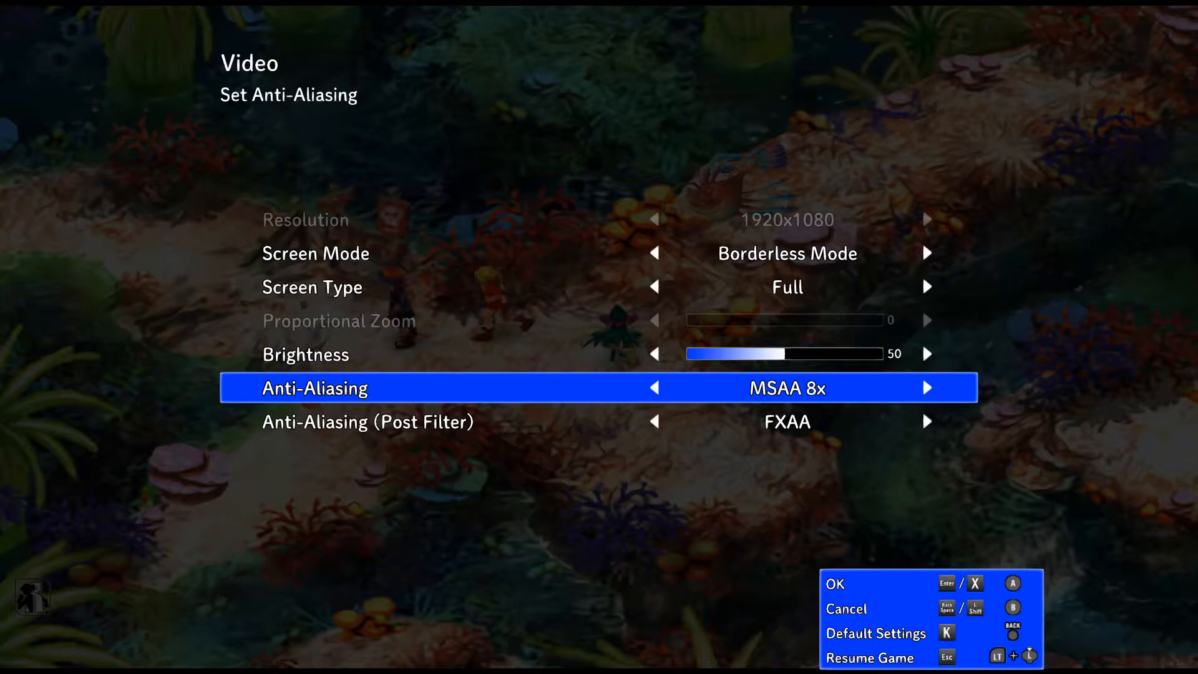